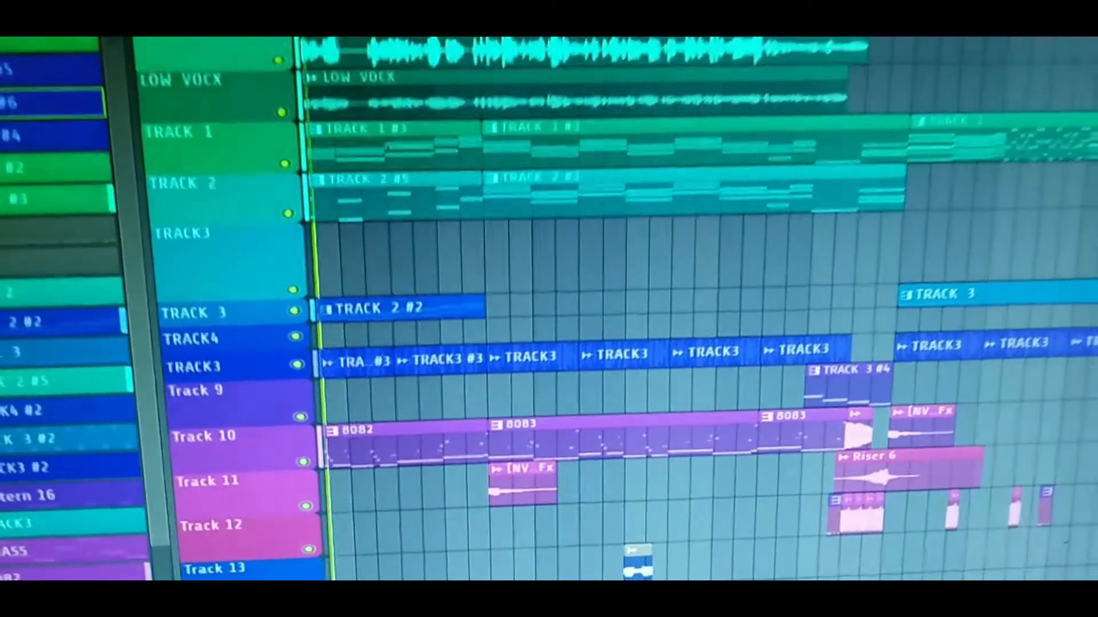
scroll(down, 3)
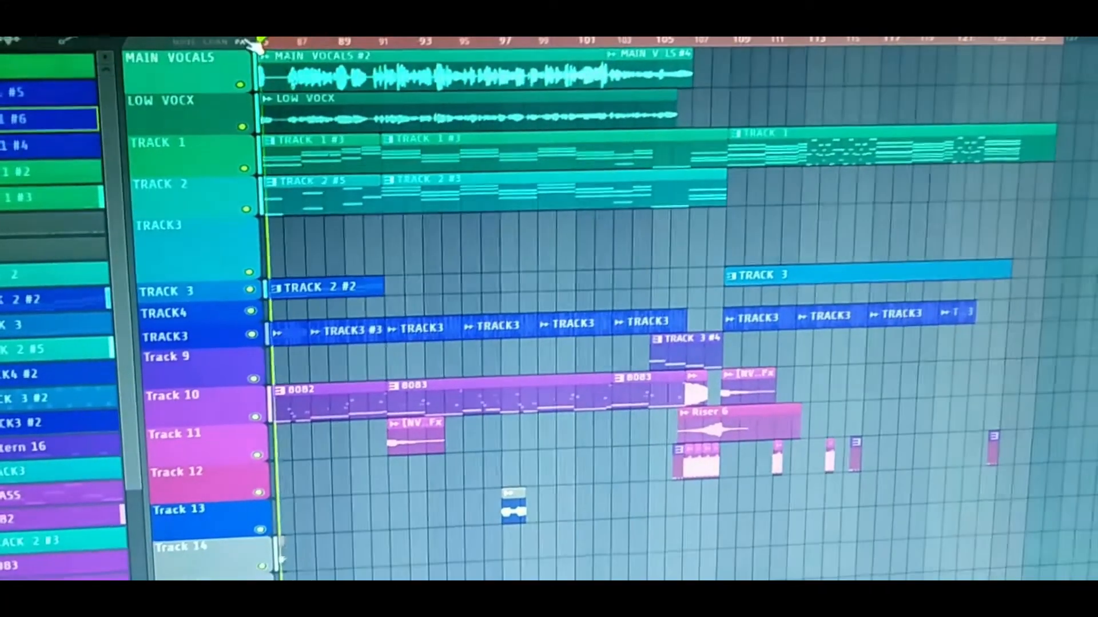